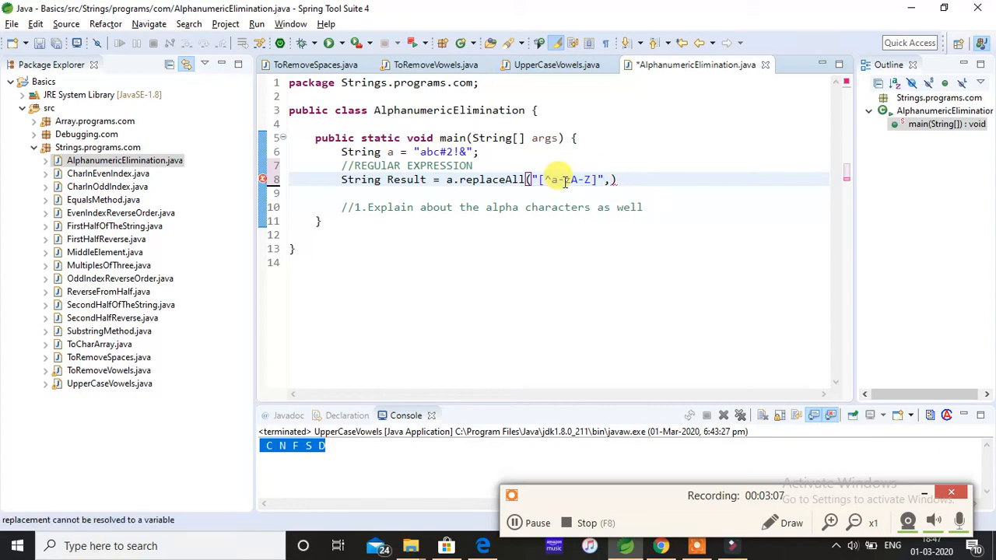
pyautogui.write('System.out.println(Res);')
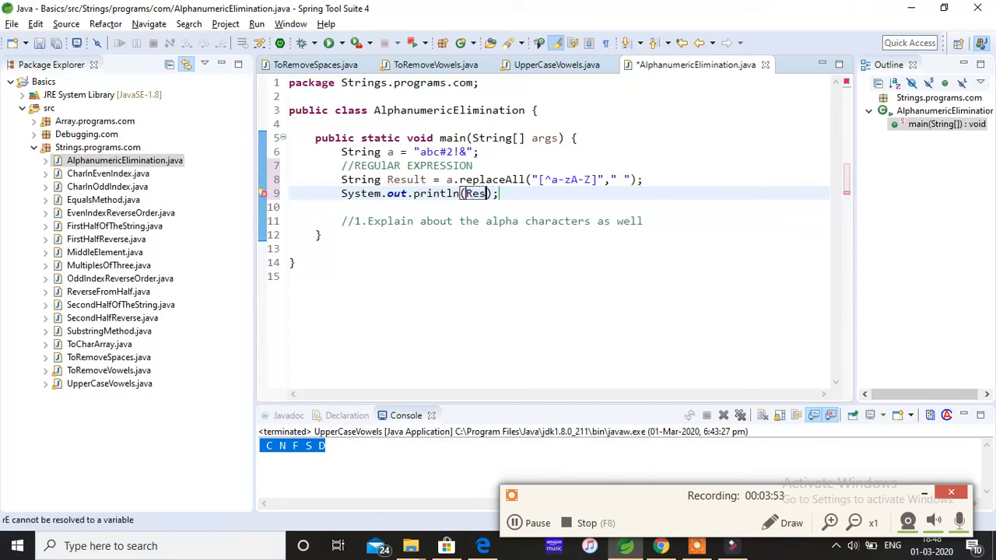